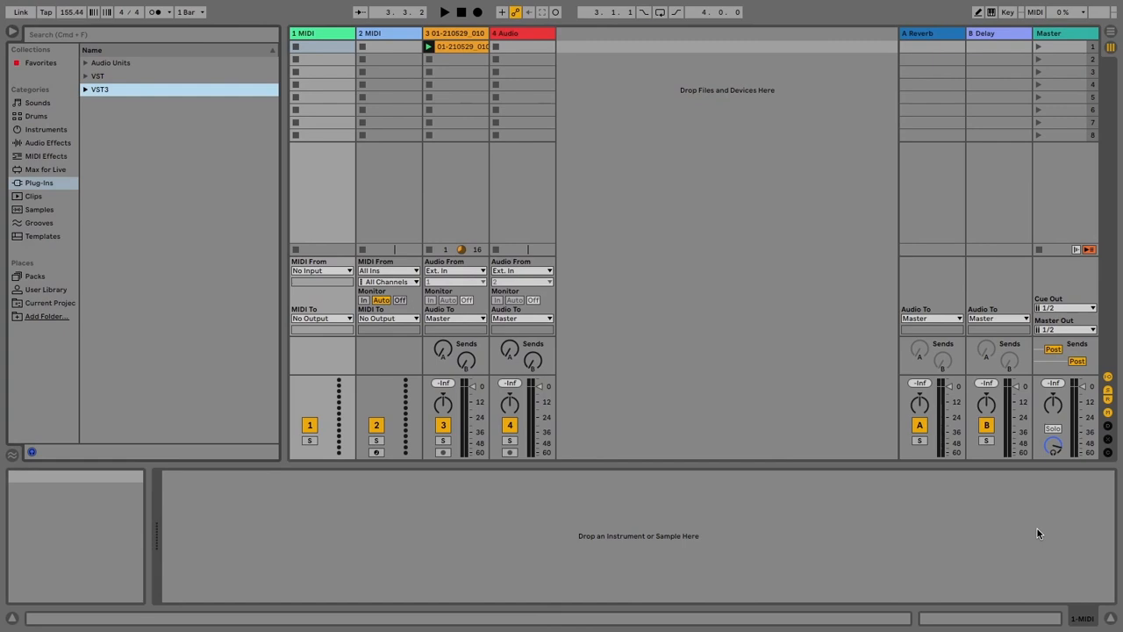
# - Audition the set by starting and stopping playback a couple of times
pyautogui.click(460, 48)
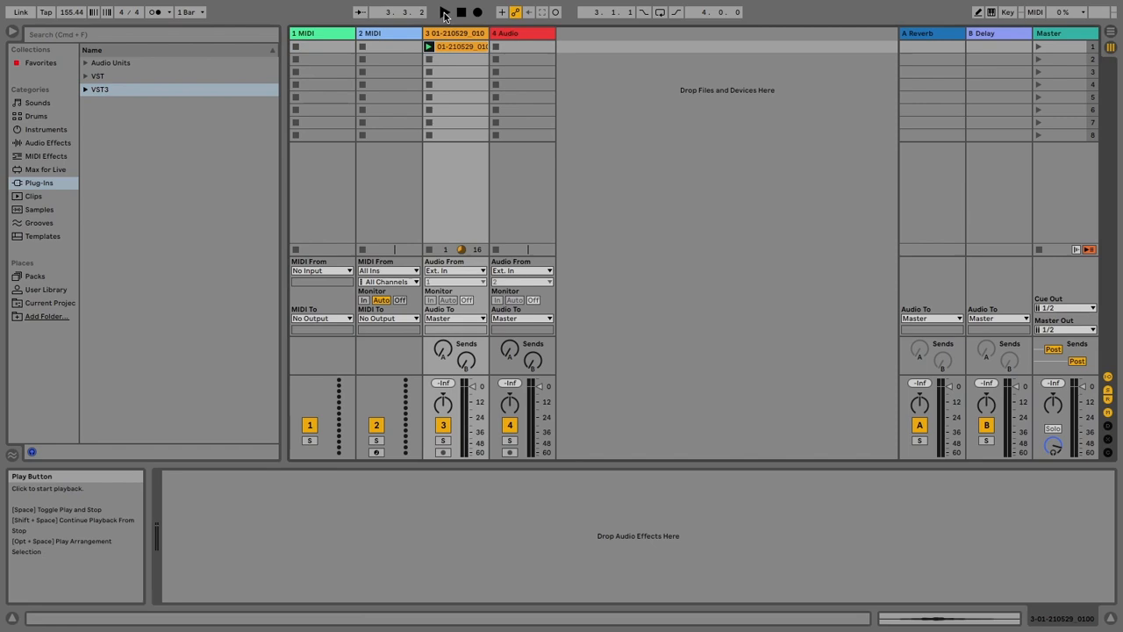
pyautogui.click(446, 10)
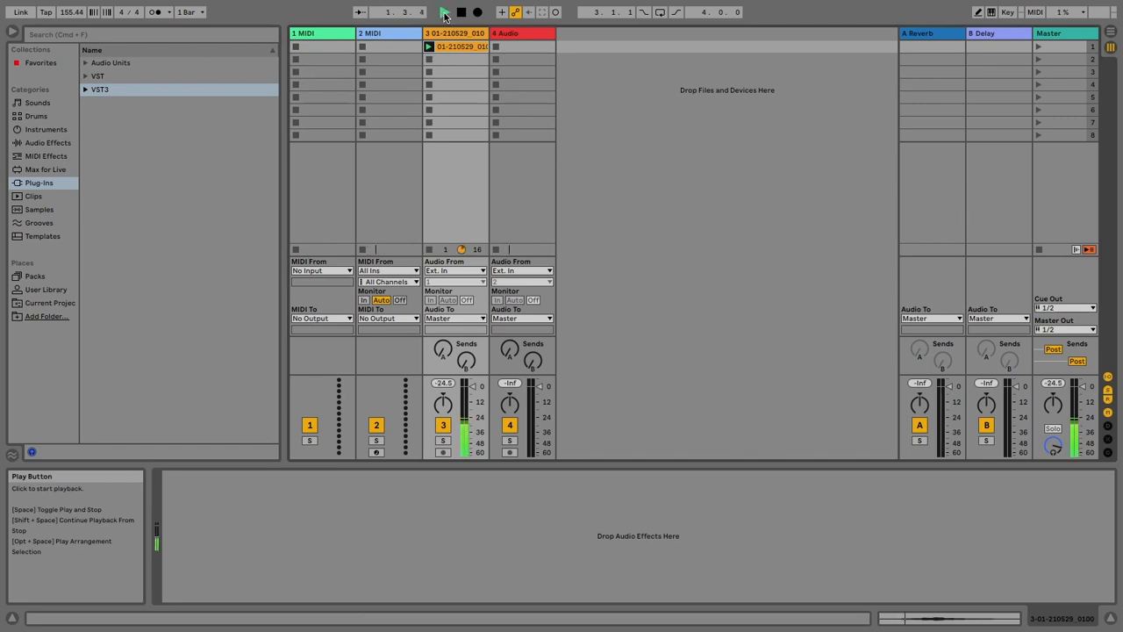
pyautogui.click(443, 11)
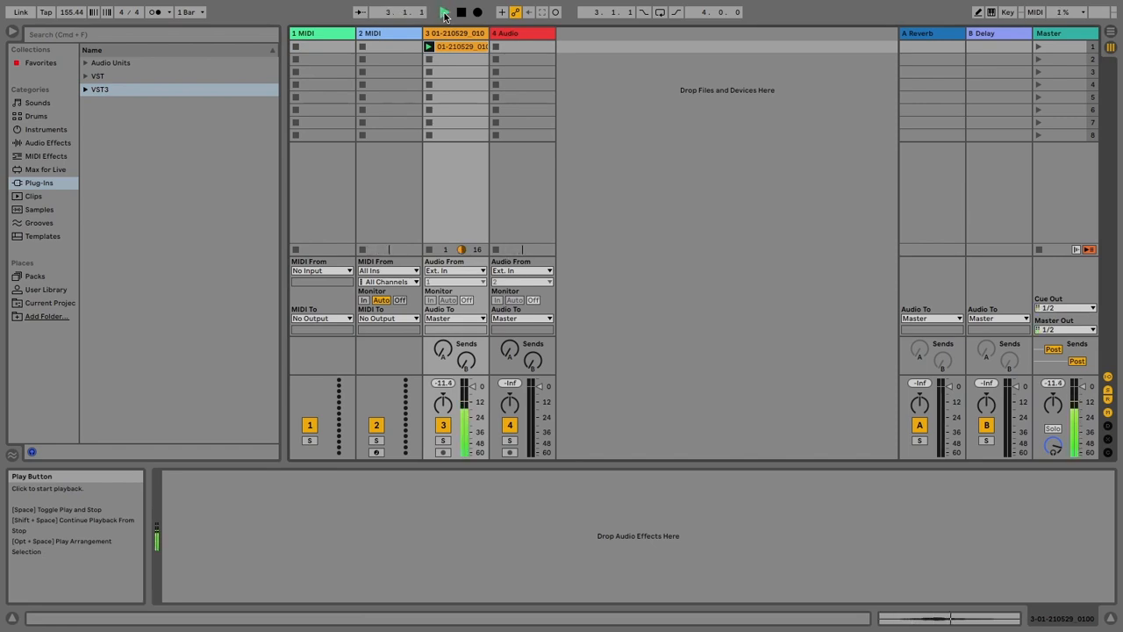
pyautogui.click(442, 10)
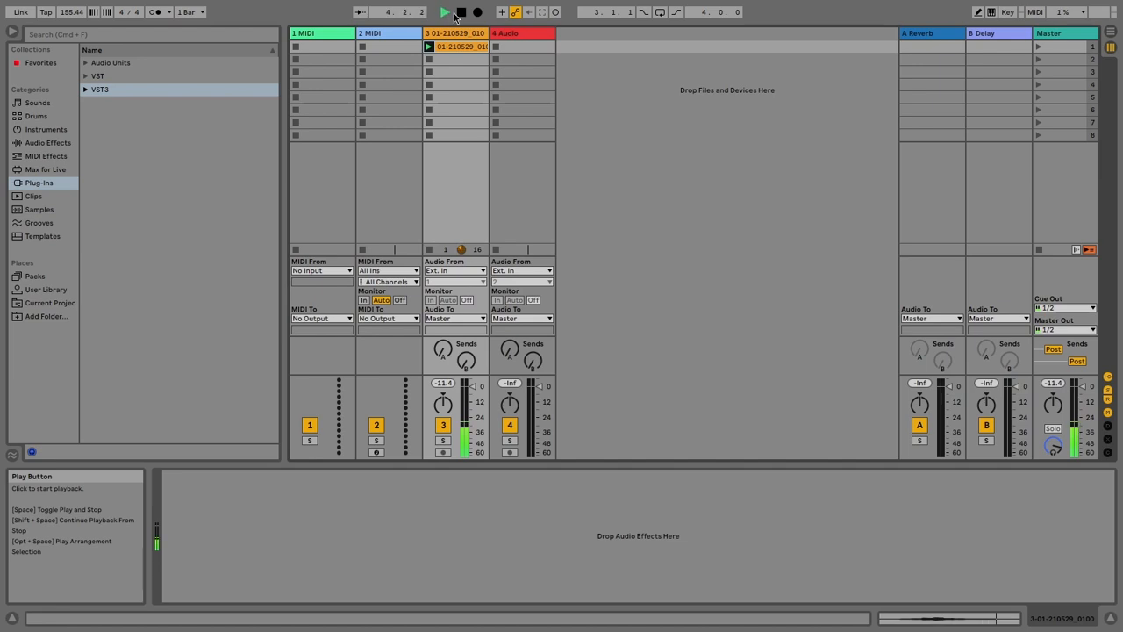
pyautogui.click(441, 11)
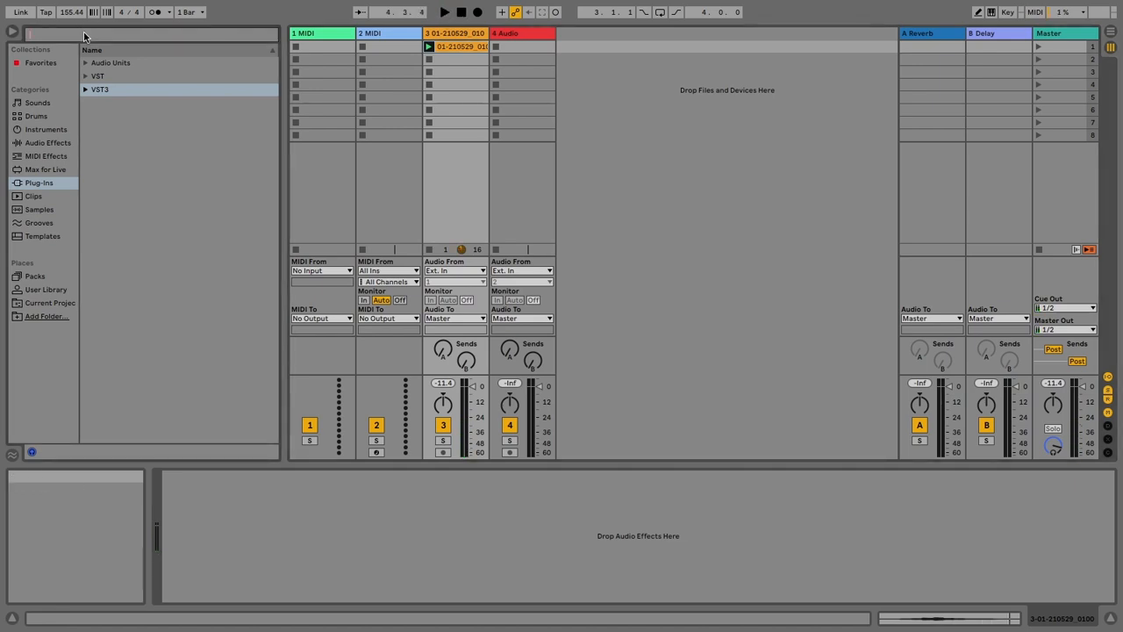
# - Search the plug-in browser for 'dodo' and pick the Dodo MIDI plug-in
pyautogui.write('dodo')
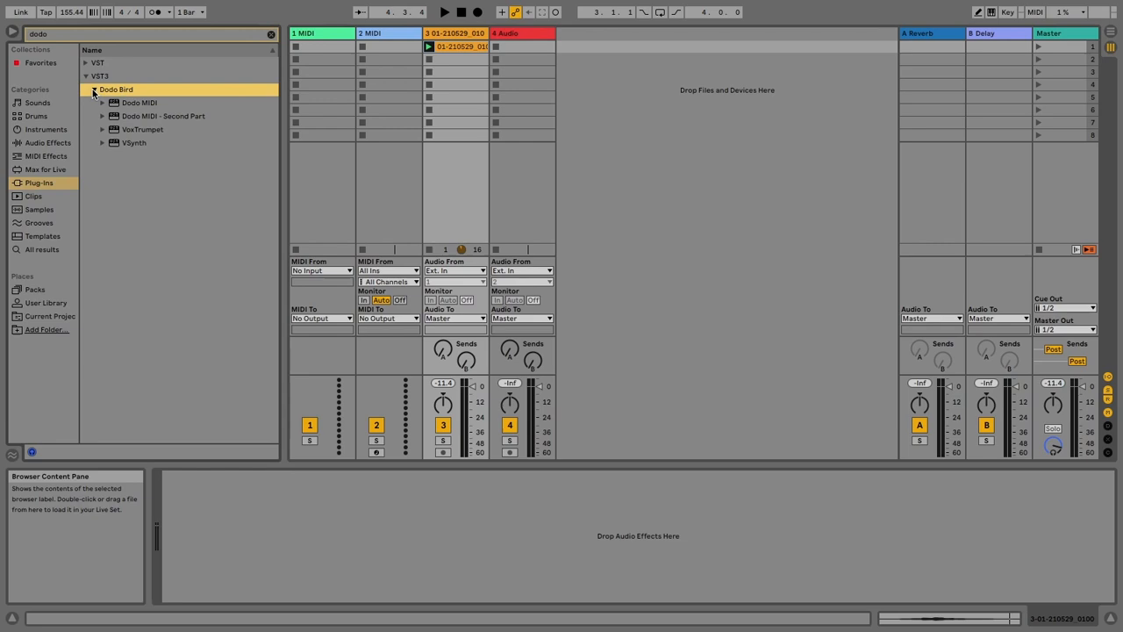
pyautogui.doubleClick(132, 102)
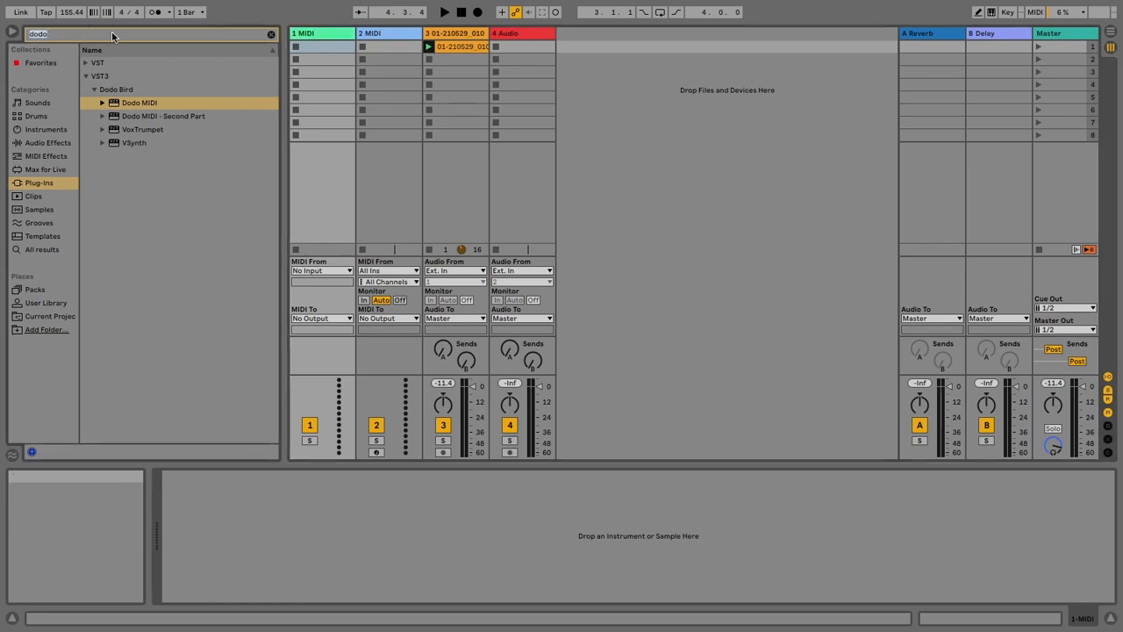
# - Search for 'odin' and load the Odin2 synth onto the first MIDI track
pyautogui.write('odin')
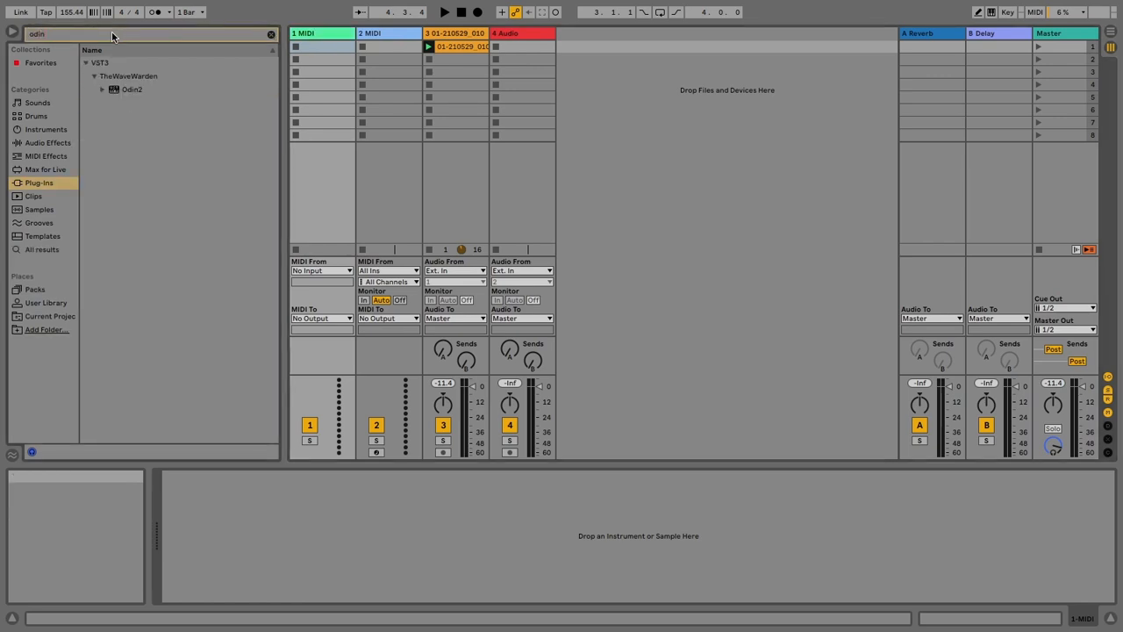
pyautogui.click(131, 89)
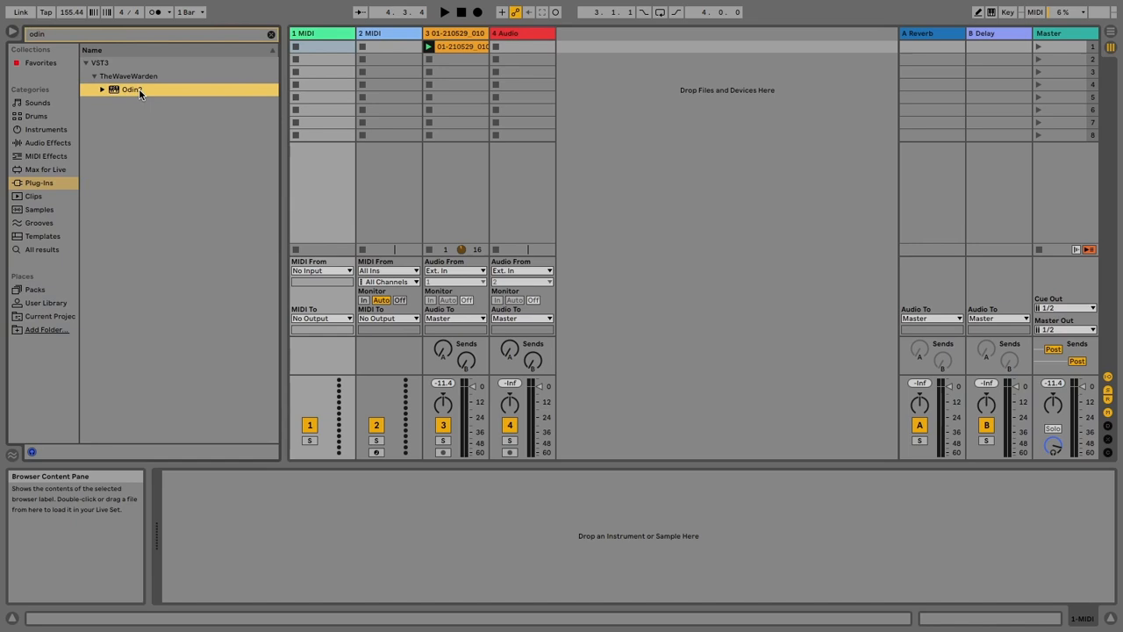
pyautogui.moveTo(140, 92)
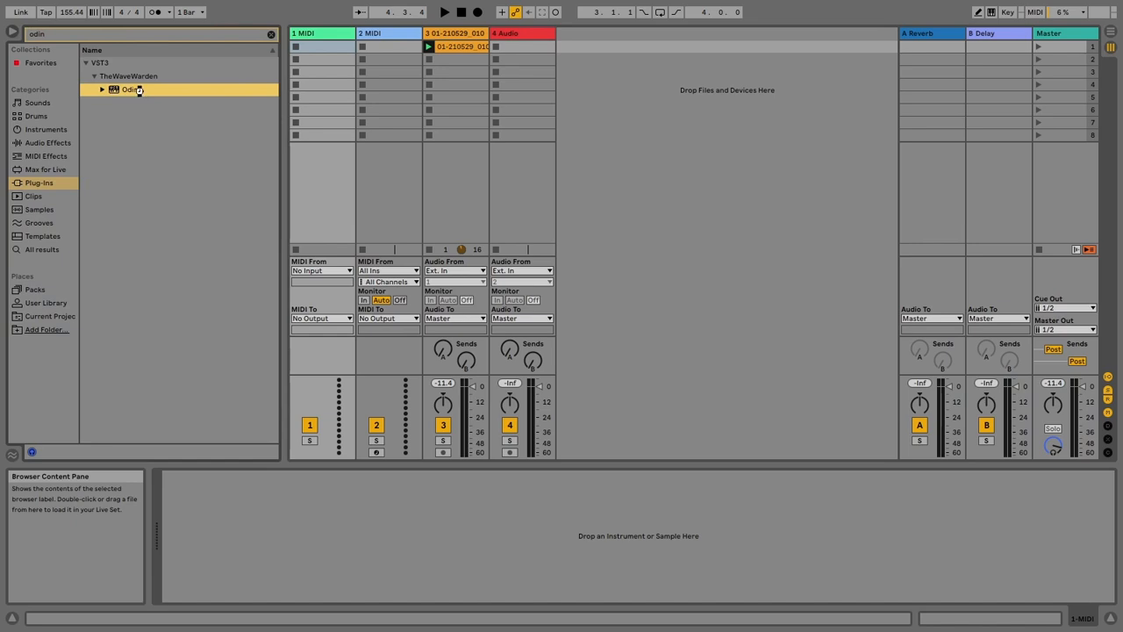
pyautogui.doubleClick(137, 88)
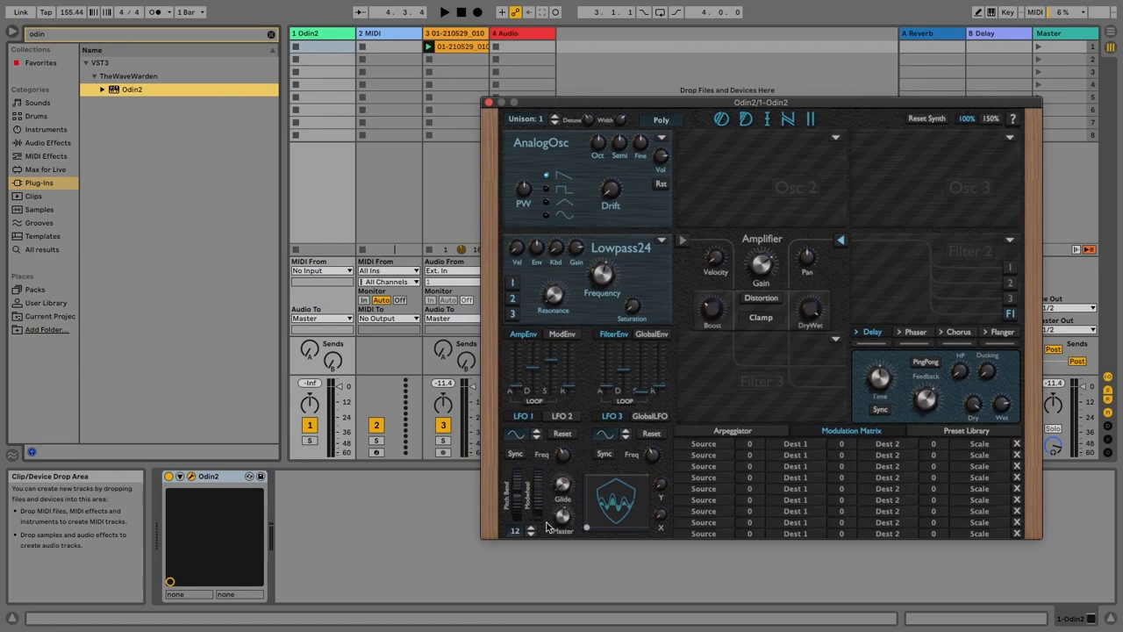
pyautogui.moveTo(528, 534)
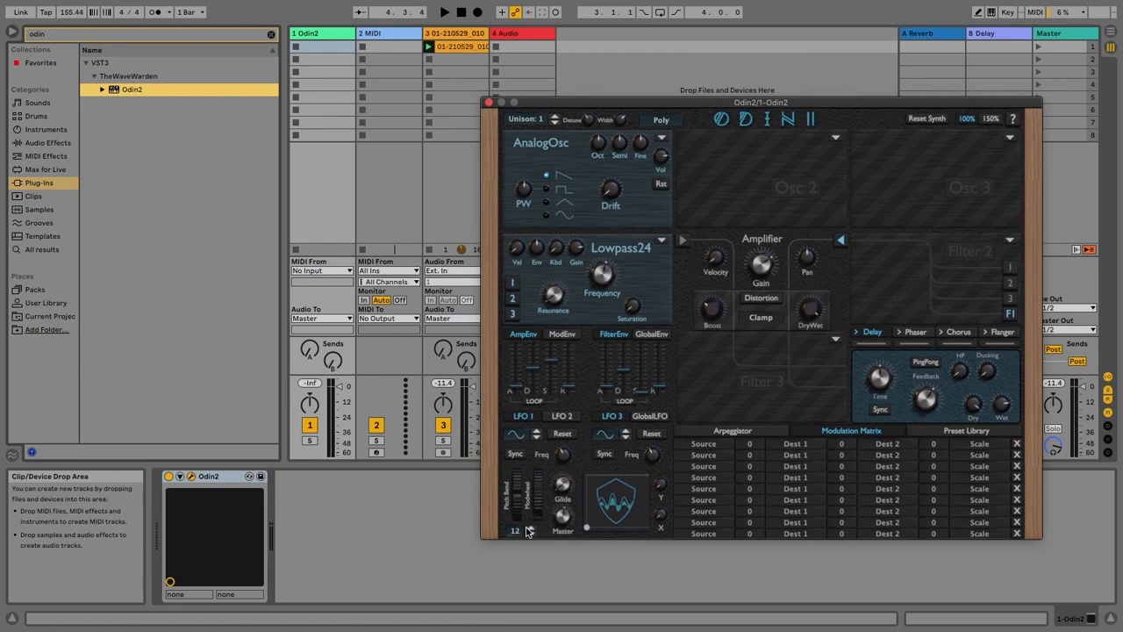
# - Raise the Odin2 setting from 12 to 24 and close the synth window
pyautogui.moveTo(514, 518); pyautogui.dragTo(515, 500)
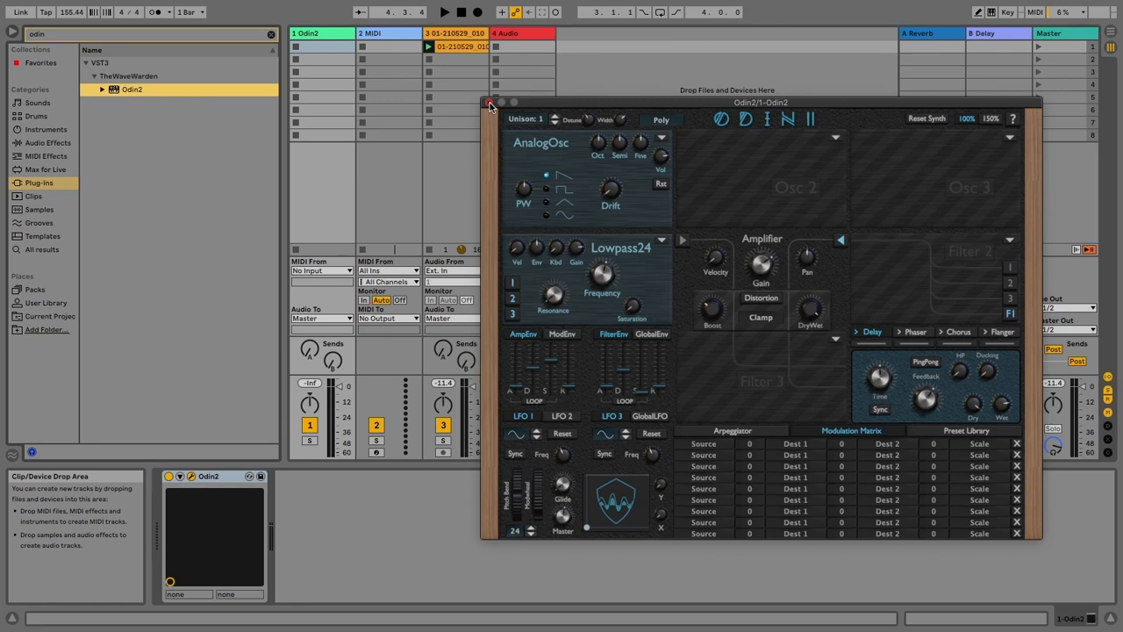
pyautogui.click(491, 106)
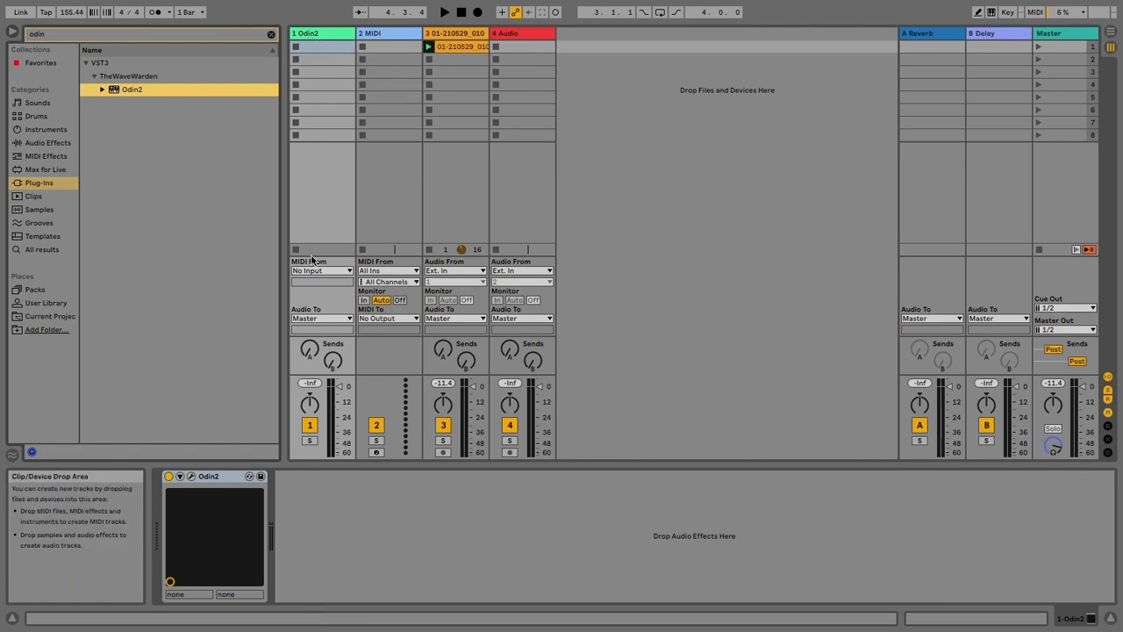
# - Set the Odin2 track's MIDI From to the vocal audio track with Monitor In
pyautogui.click(321, 270)
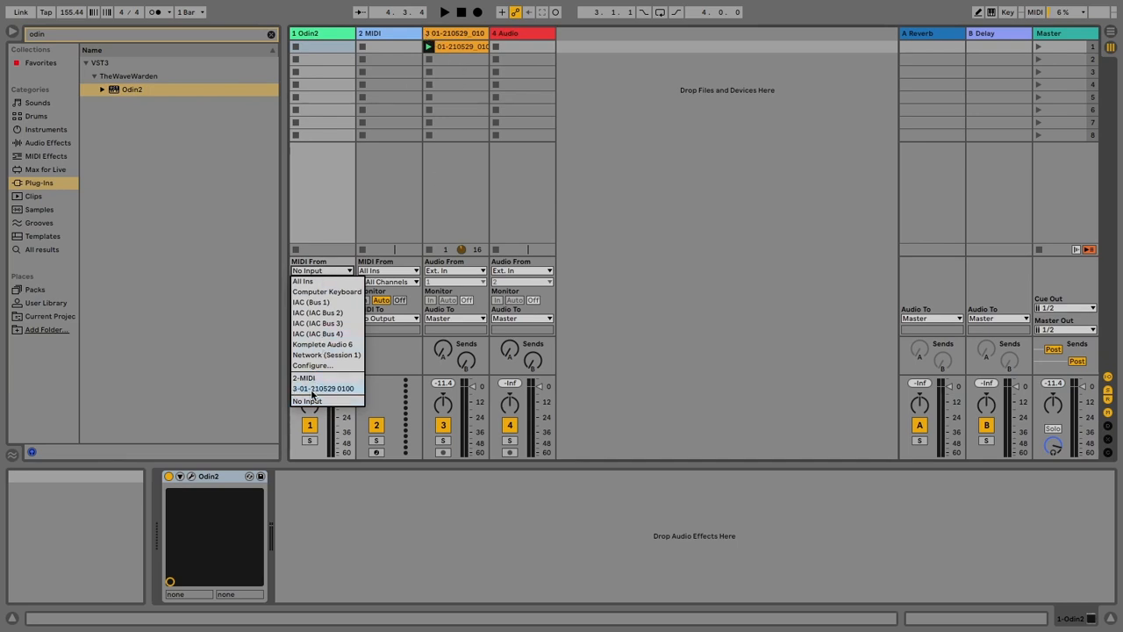
pyautogui.click(321, 388)
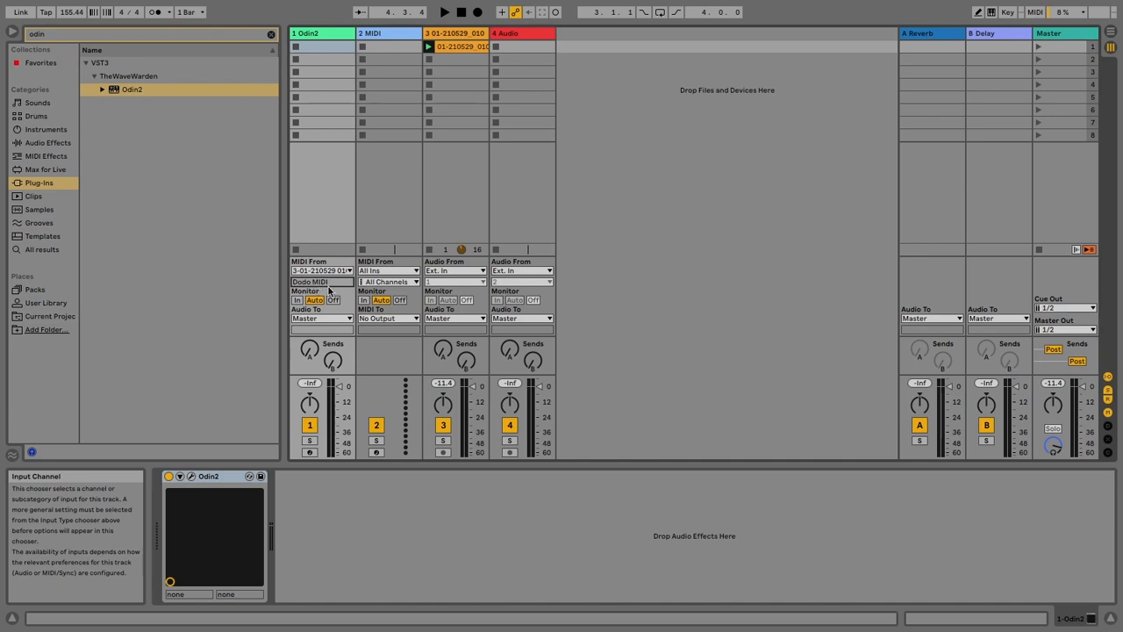
pyautogui.moveTo(299, 300)
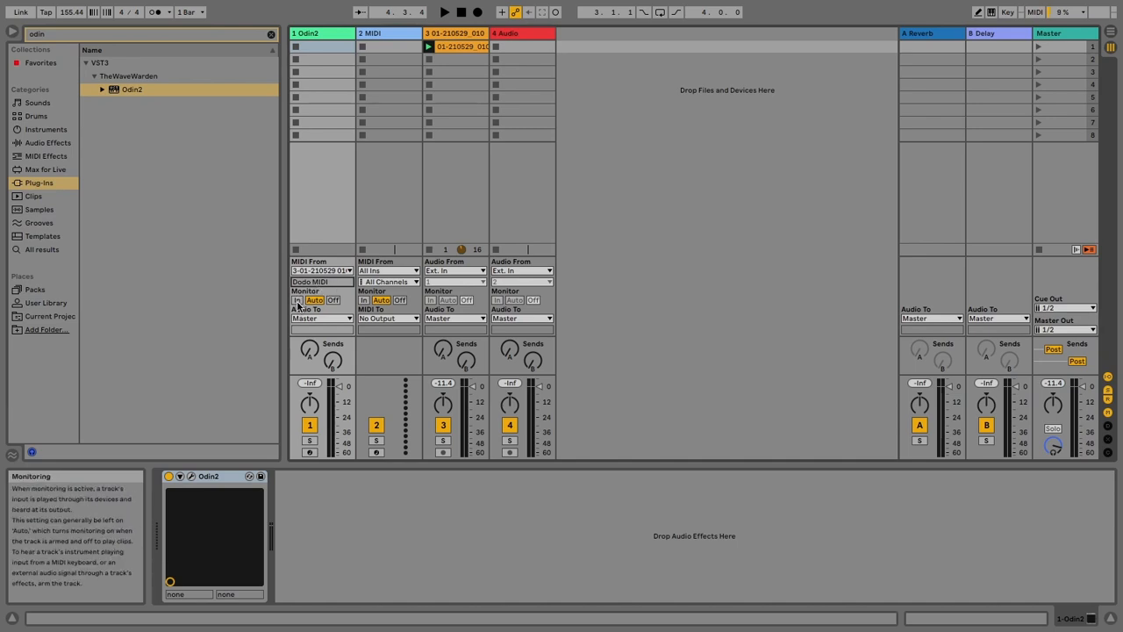
pyautogui.click(298, 301)
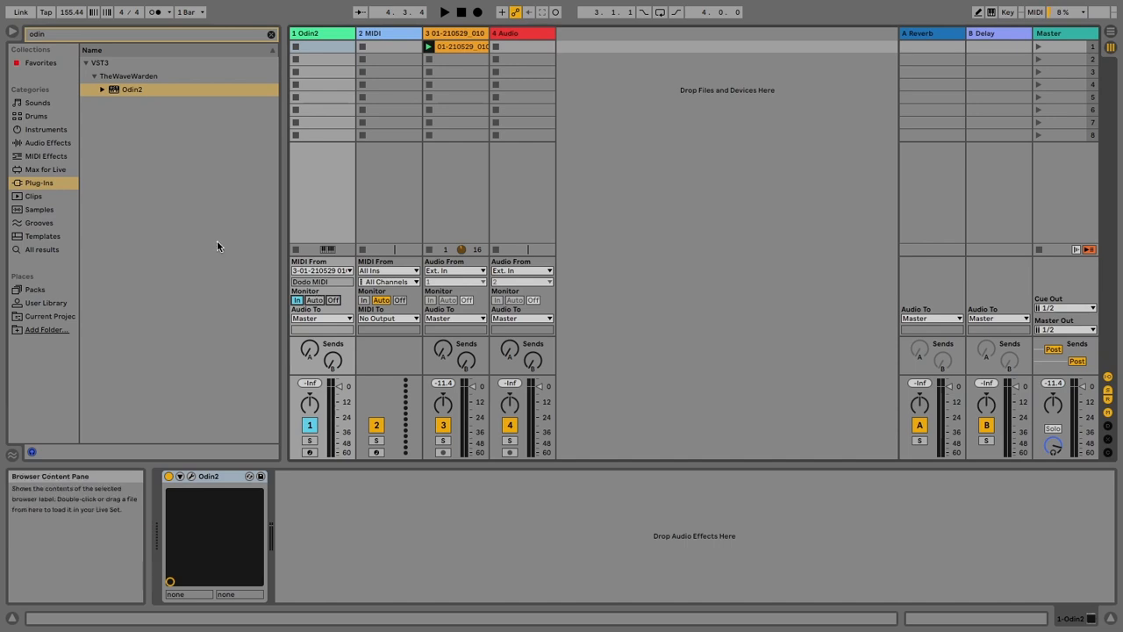
pyautogui.moveTo(253, 409)
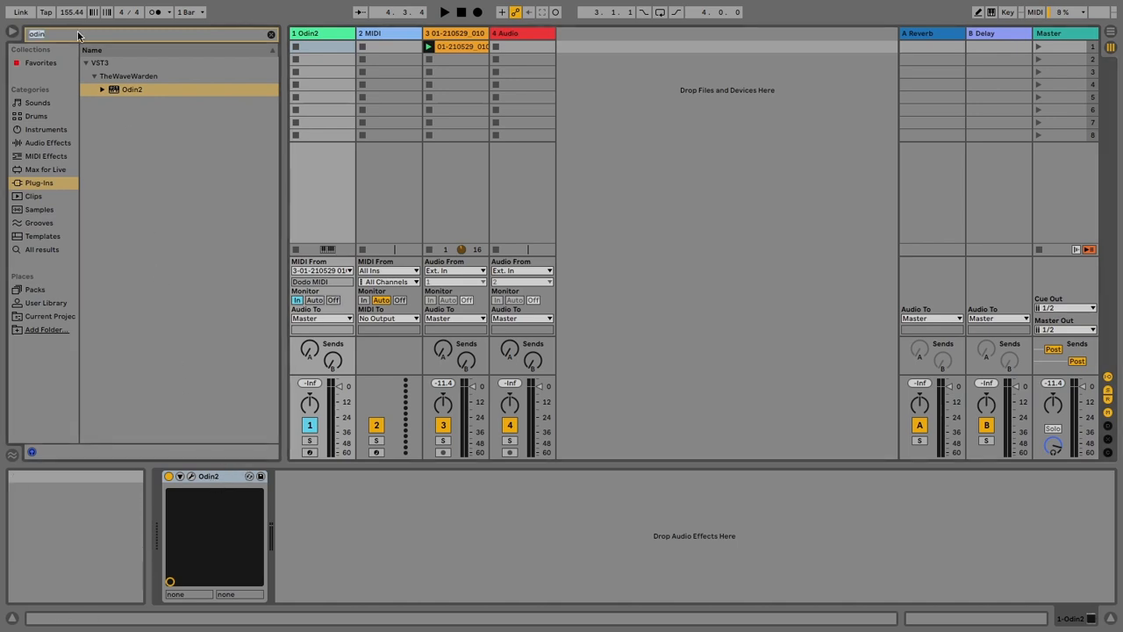
# - Search 'dodo' again and add Dodo MIDI after Odin2 on the synth track
pyautogui.write('dodo')
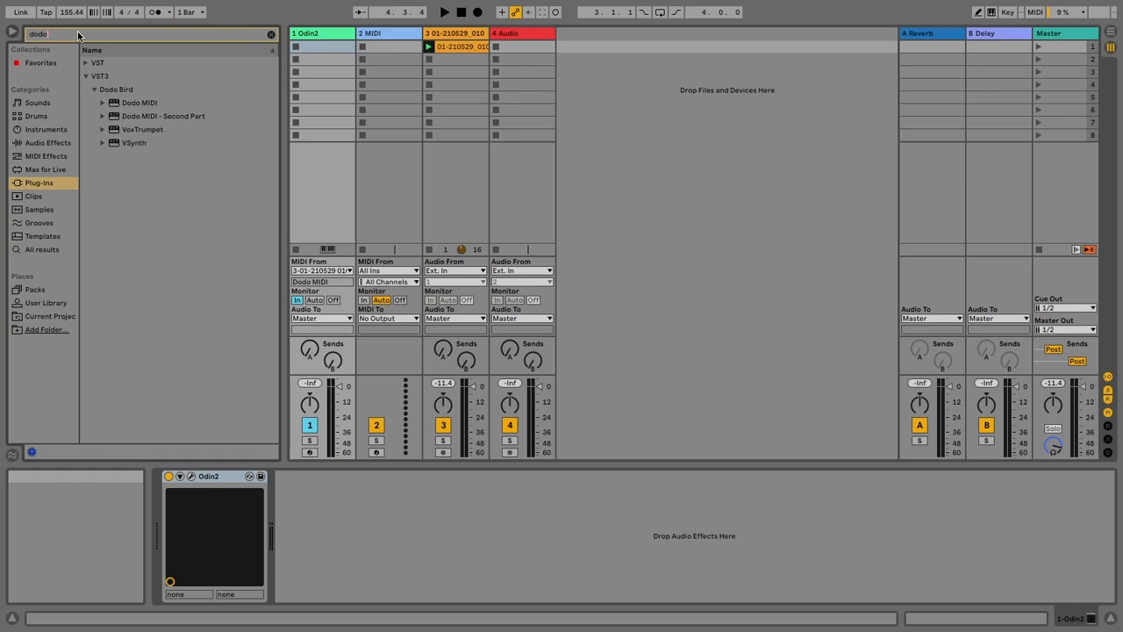
pyautogui.doubleClick(134, 102)
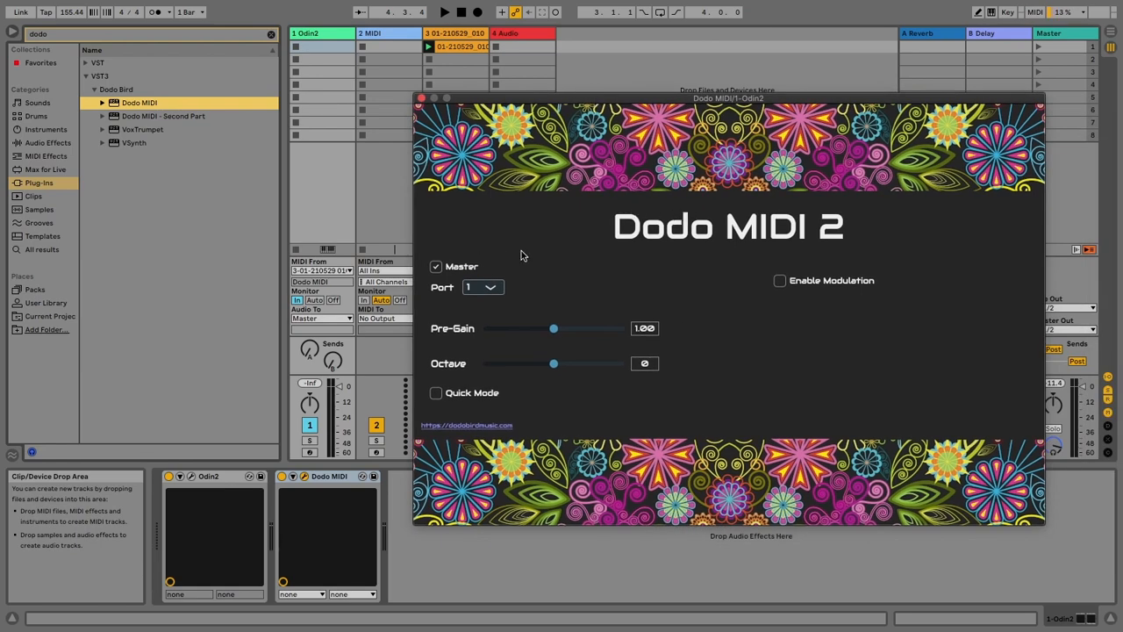
# - Leave Master off on this second Dodo MIDI and move its panel aside
pyautogui.click(435, 267)
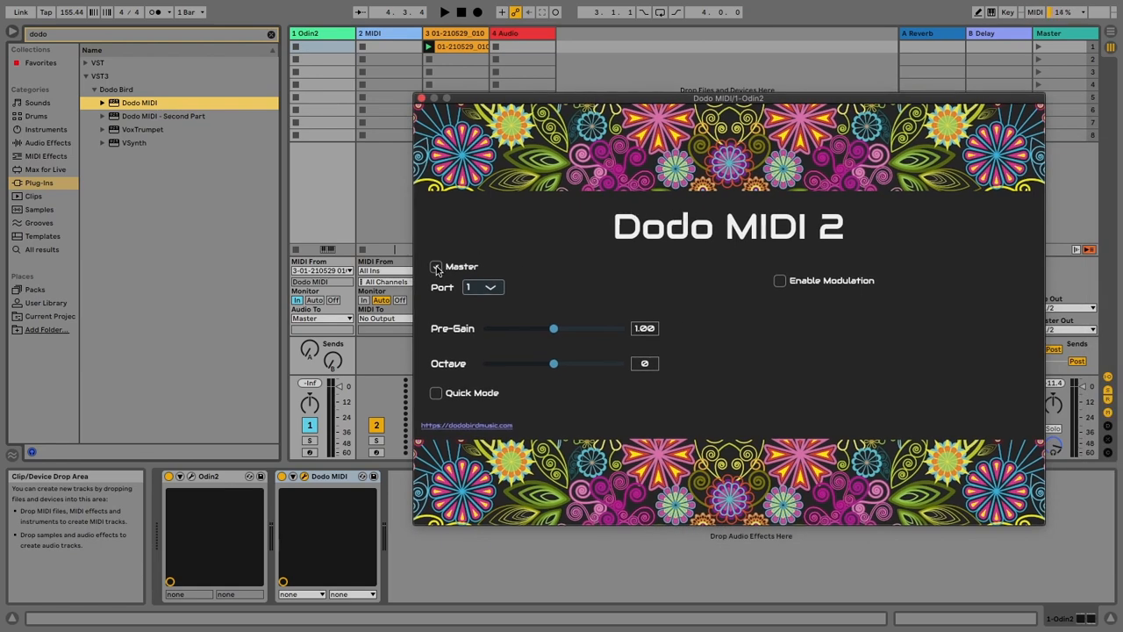
pyautogui.click(435, 267)
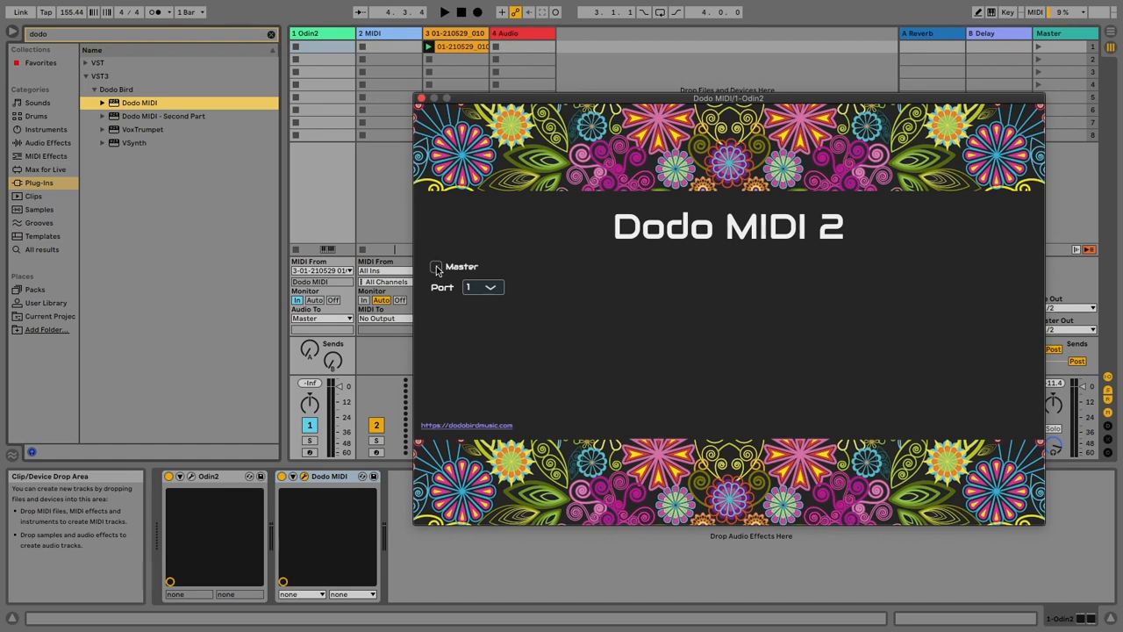
pyautogui.moveTo(729, 98); pyautogui.dragTo(783, 160)
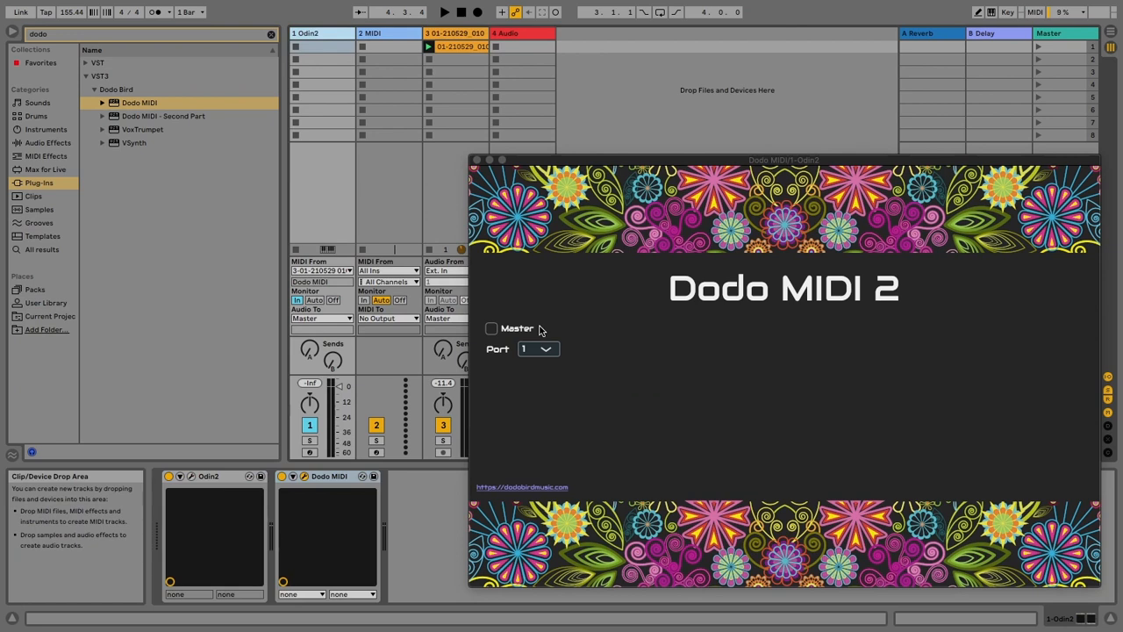
pyautogui.moveTo(486, 353)
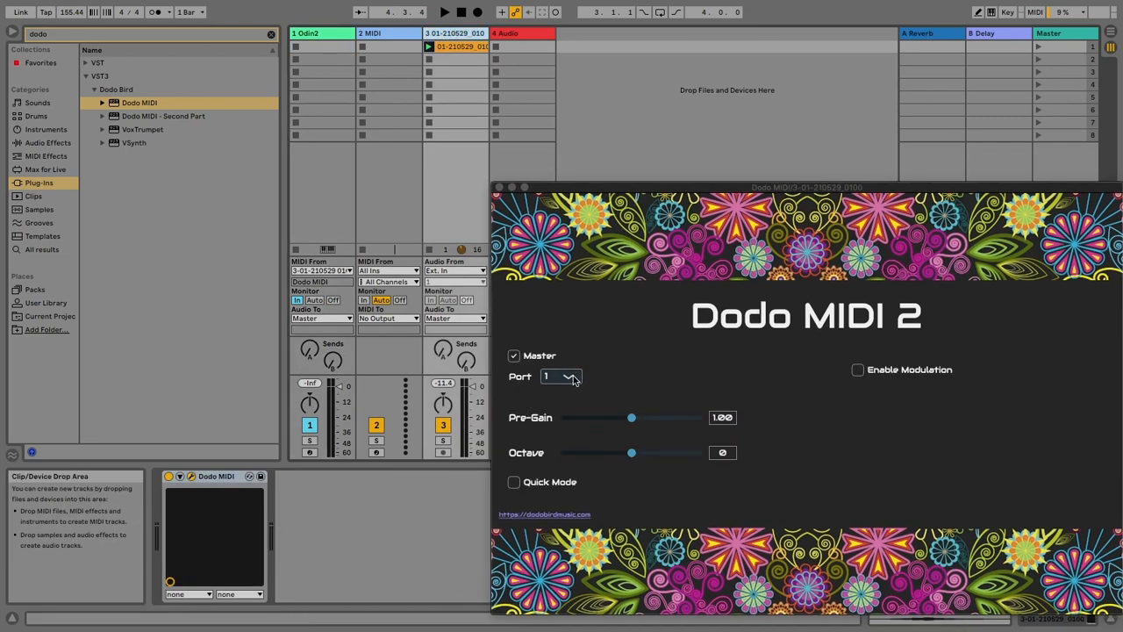
pyautogui.moveTo(590, 368)
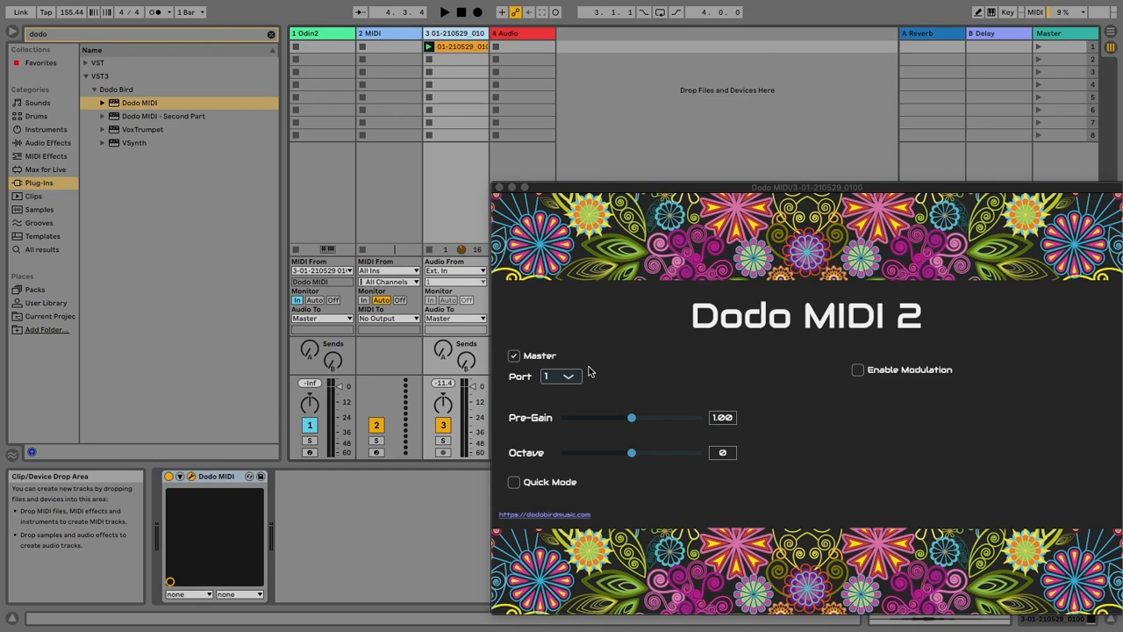
pyautogui.moveTo(526, 380)
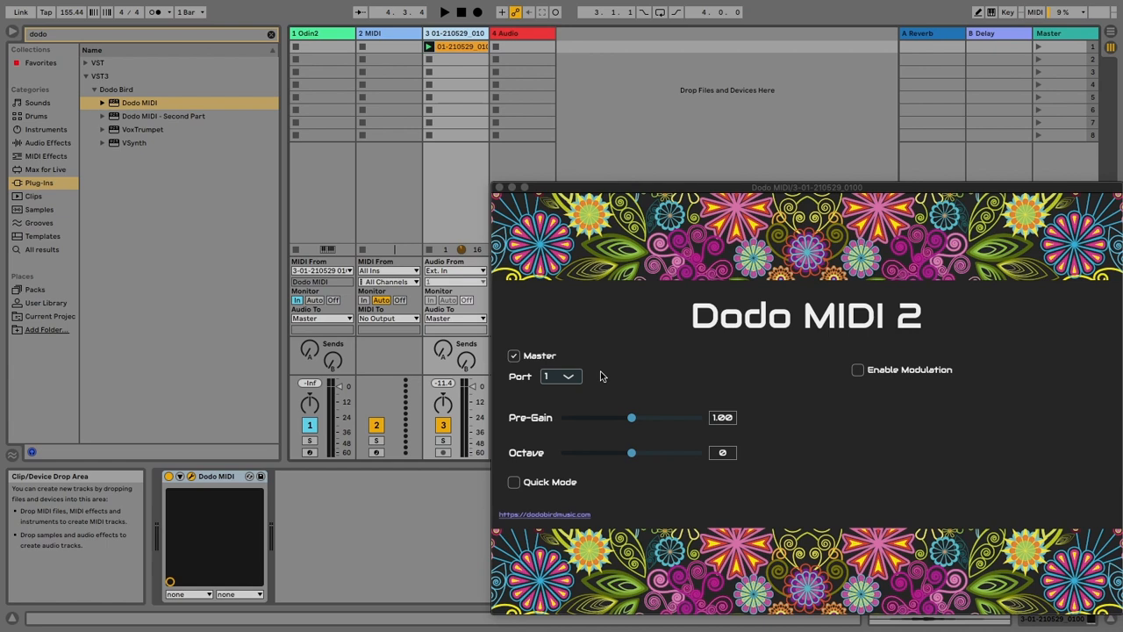
pyautogui.moveTo(618, 354)
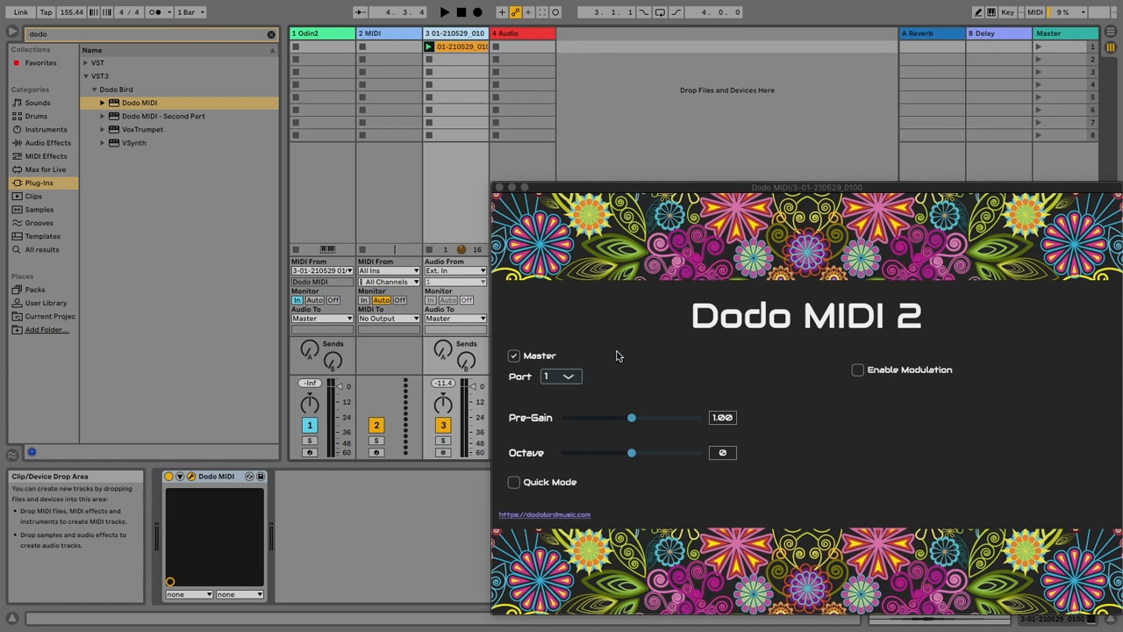
pyautogui.moveTo(625, 317)
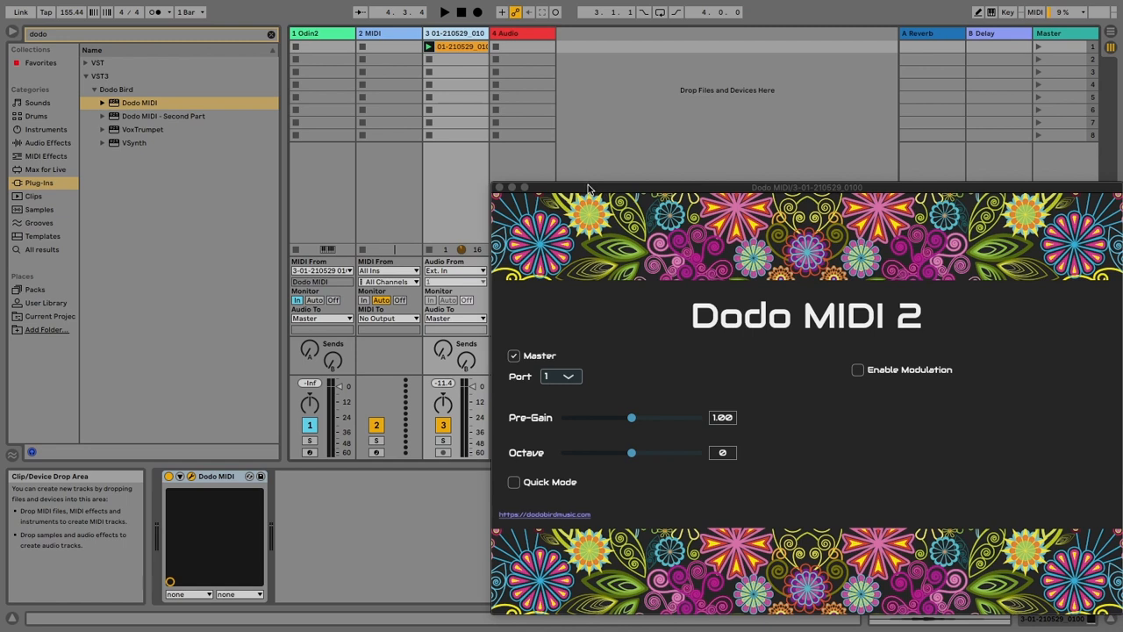
pyautogui.moveTo(454, 35)
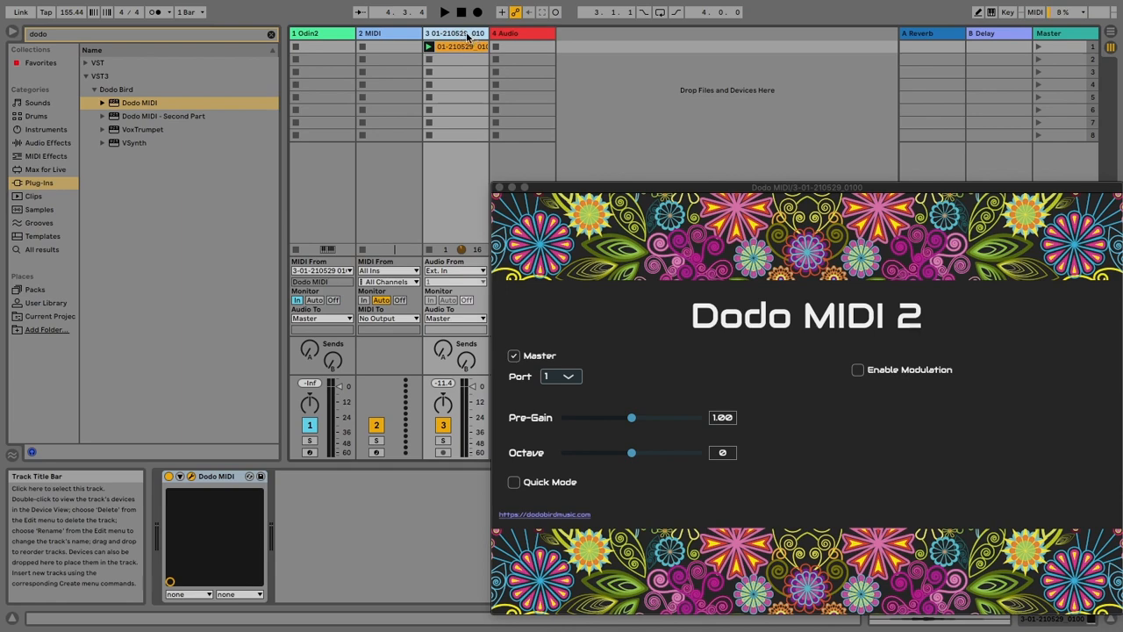
pyautogui.click(316, 33)
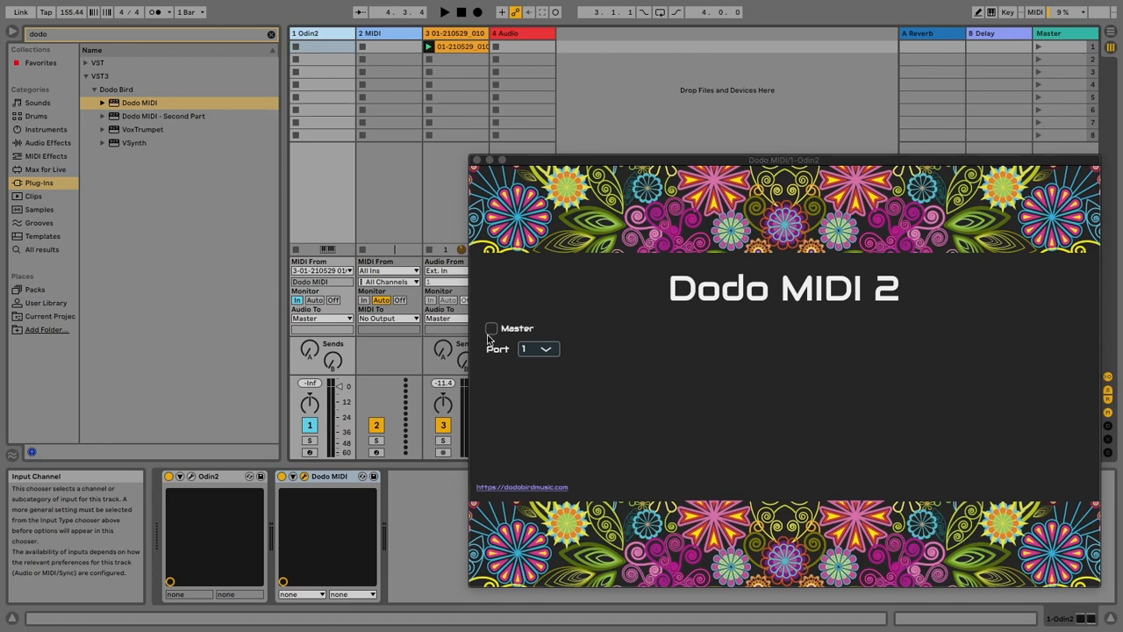
pyautogui.moveTo(478, 11)
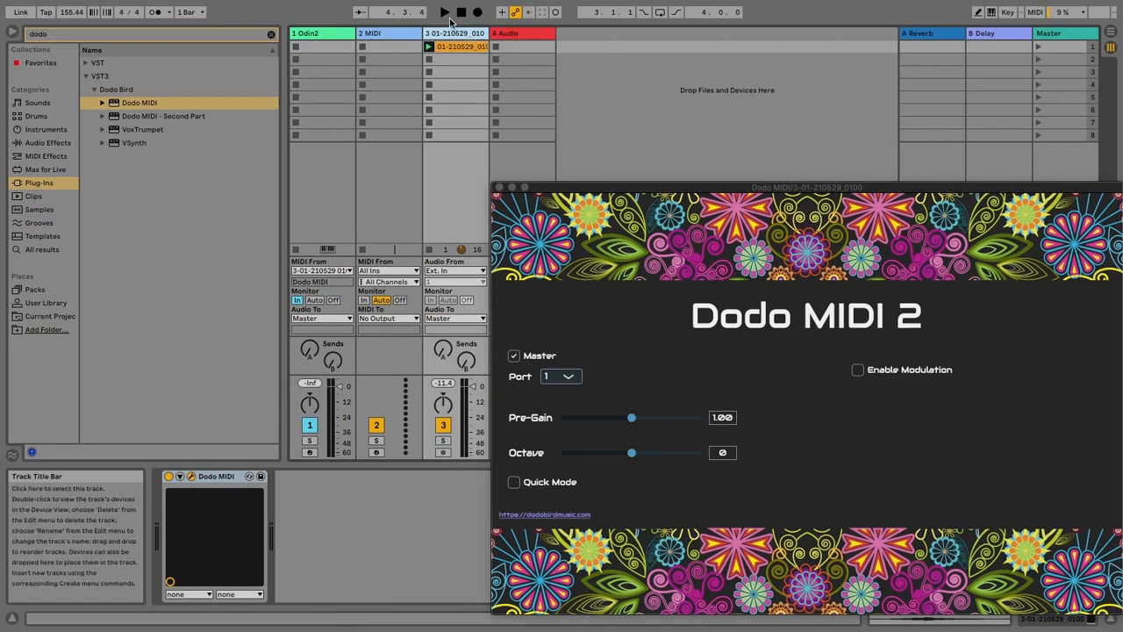
# - Toggle transport playback so the vocal and Odin2 tracks show signal
pyautogui.click(439, 11)
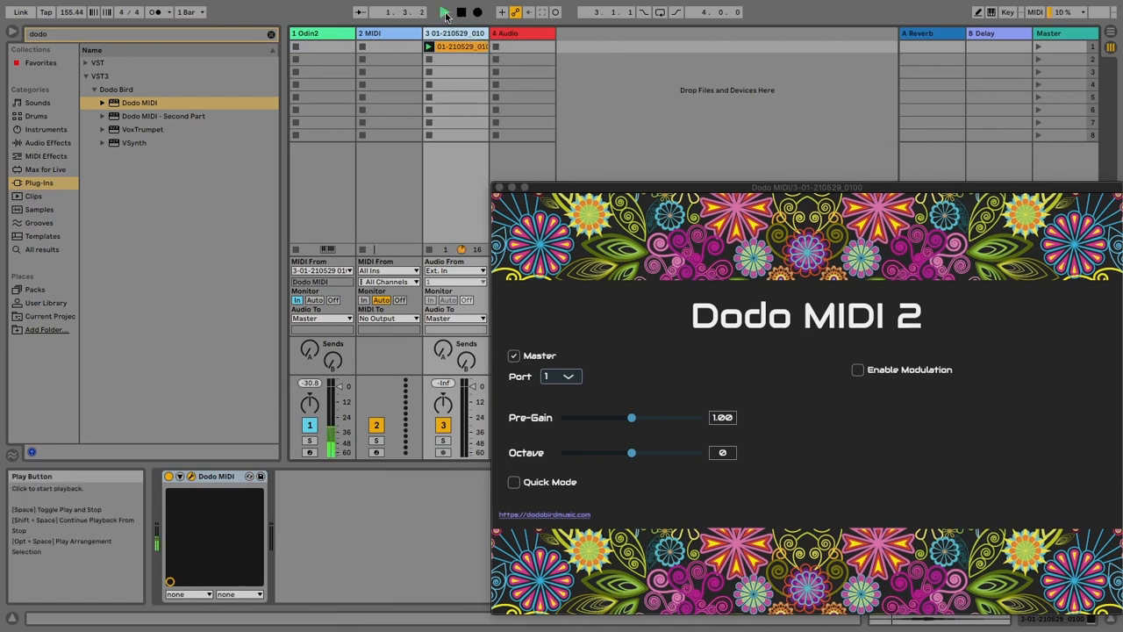
pyautogui.click(443, 12)
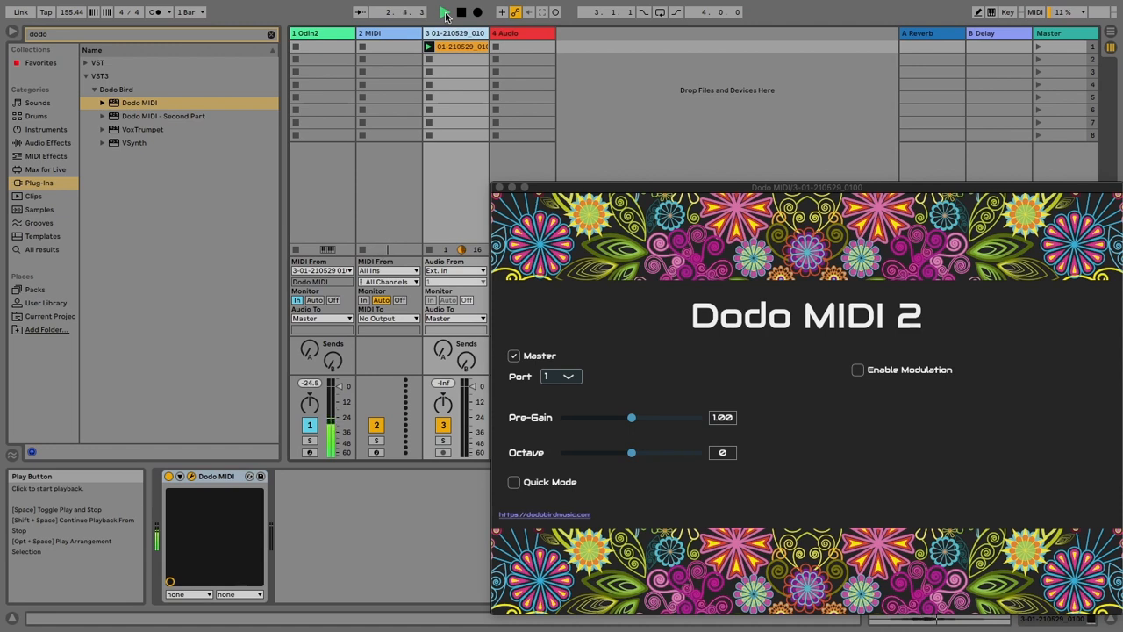
pyautogui.click(442, 11)
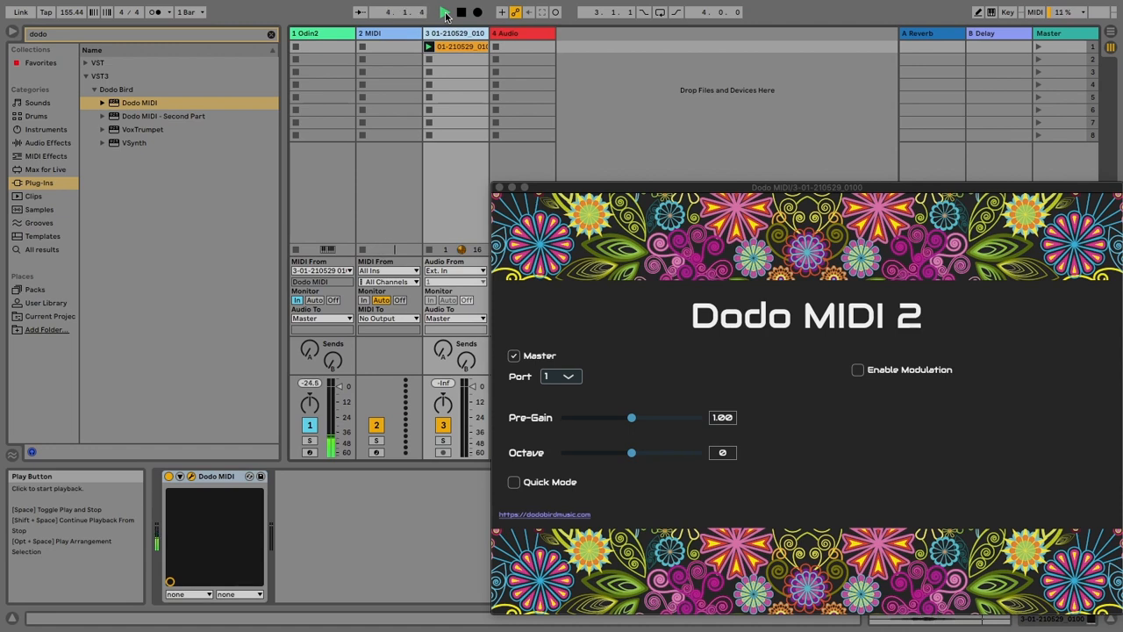
pyautogui.click(438, 11)
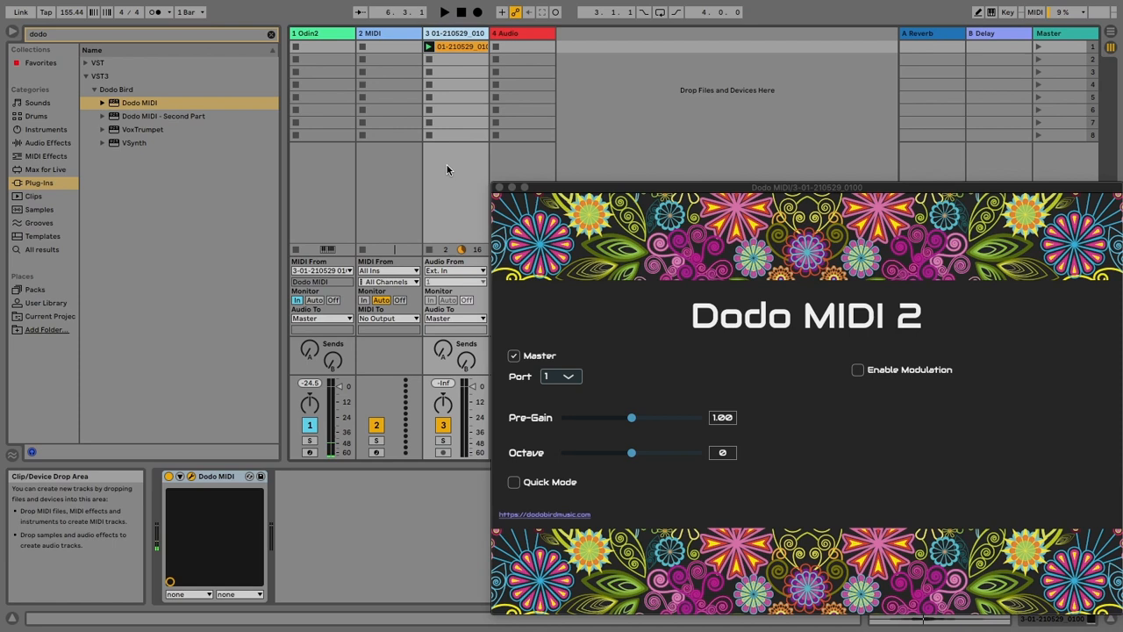
pyautogui.moveTo(446, 177)
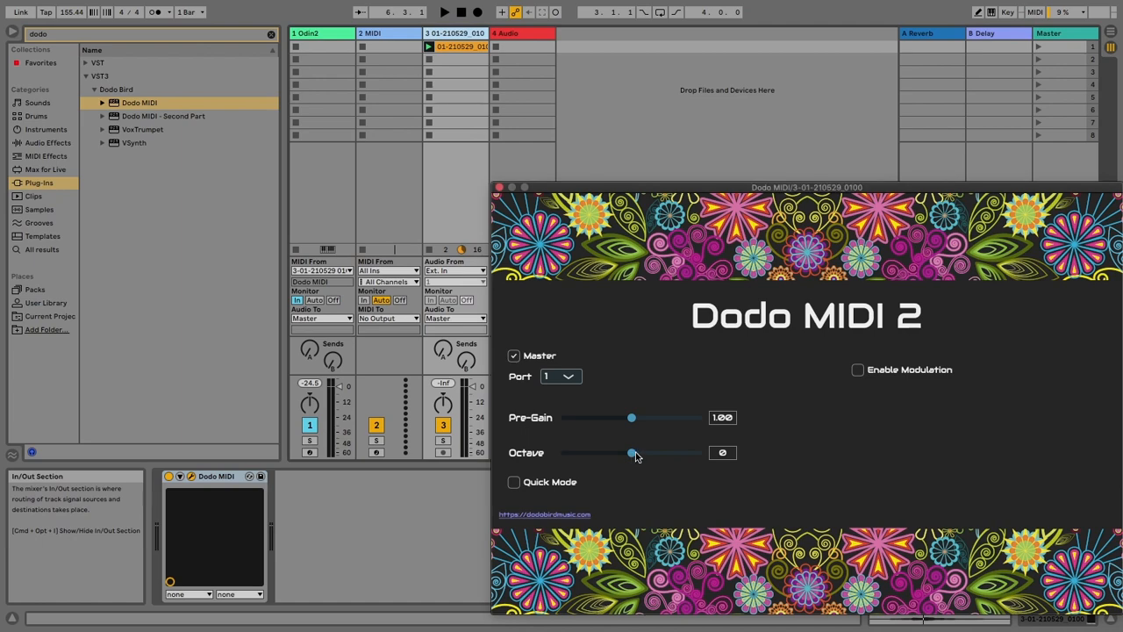
# - Adjust the octave setting in the reopened Odin2 editor
pyautogui.moveTo(632, 453); pyautogui.dragTo(650, 453)
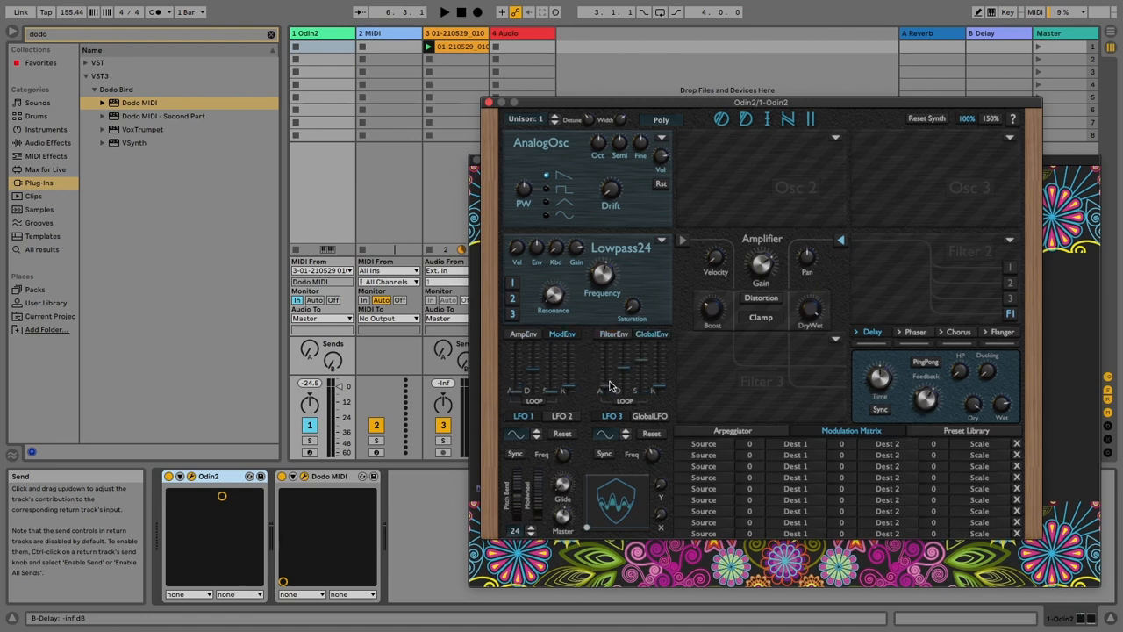
pyautogui.moveTo(538, 84)
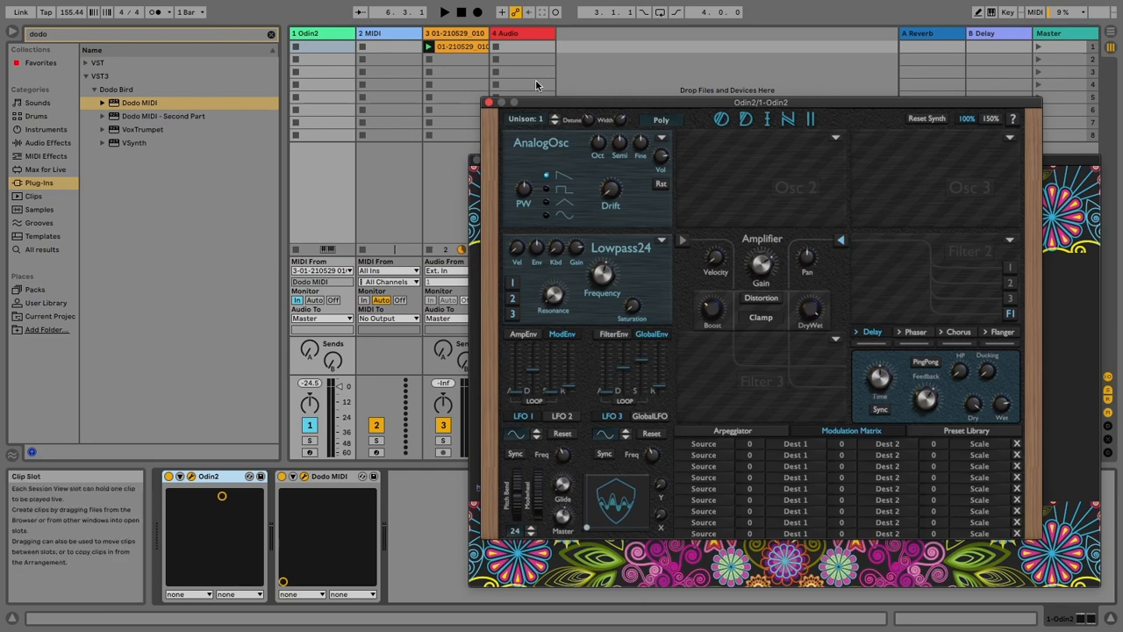
# - Move the Odin2 track's Dodo MIDI 2 window aside, showing Master off on port 1
pyautogui.moveTo(760, 102); pyautogui.dragTo(791, 133)
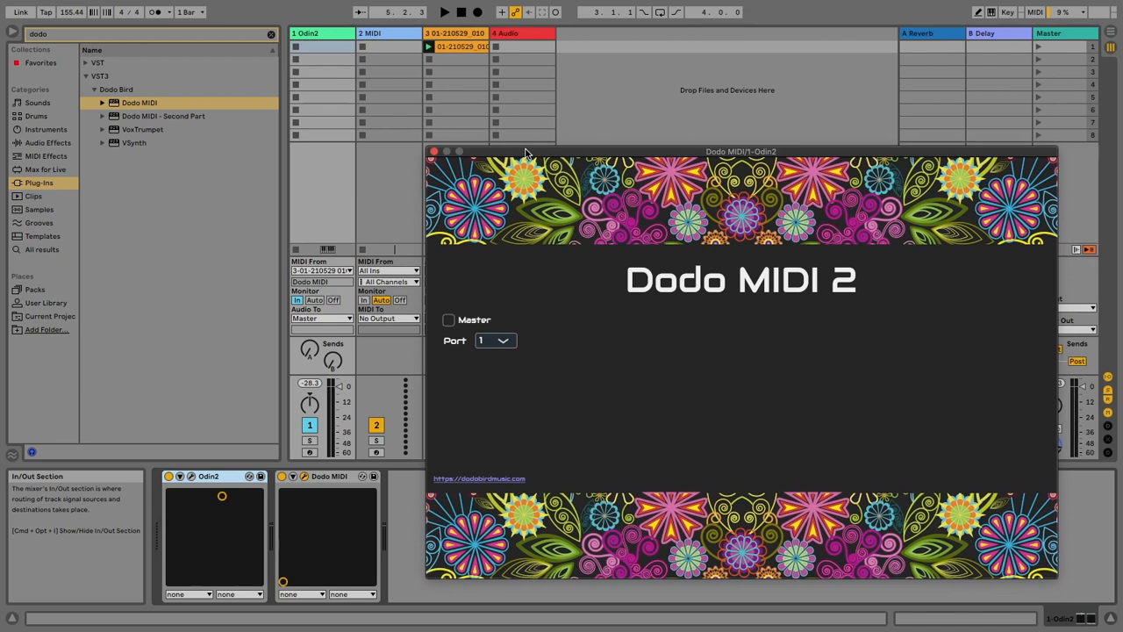
pyautogui.moveTo(579, 302)
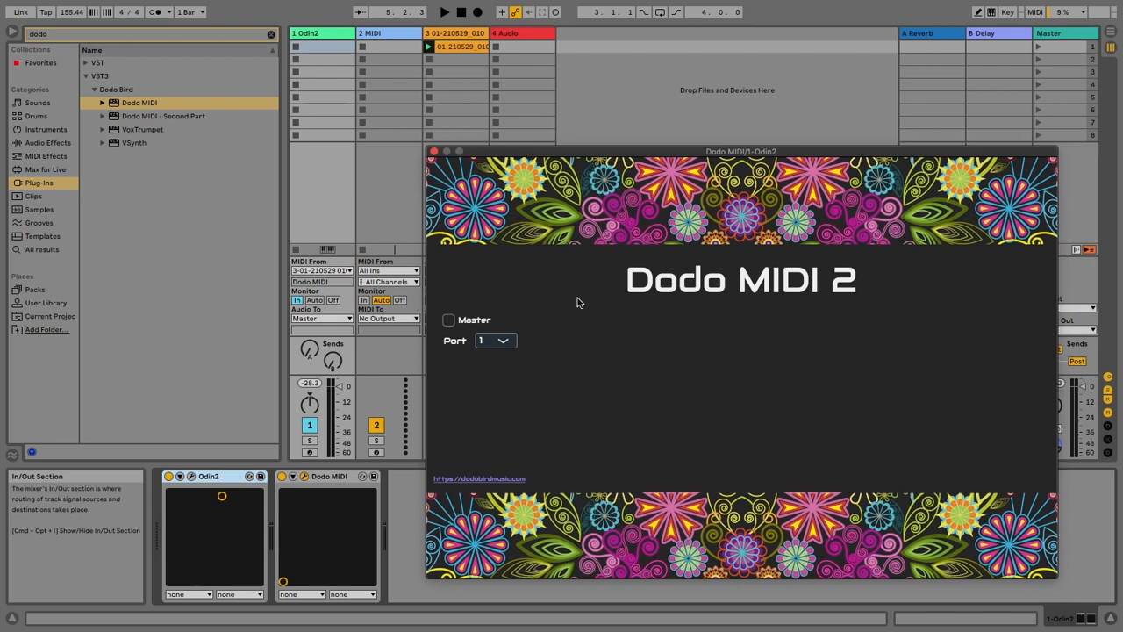
pyautogui.moveTo(590, 290)
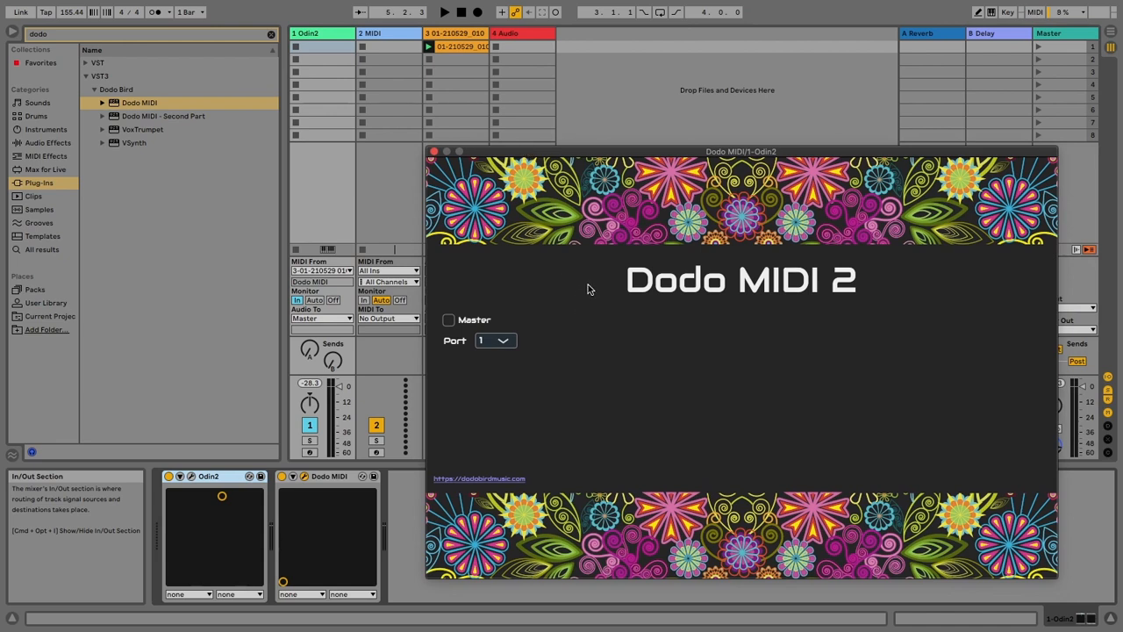
pyautogui.moveTo(572, 284)
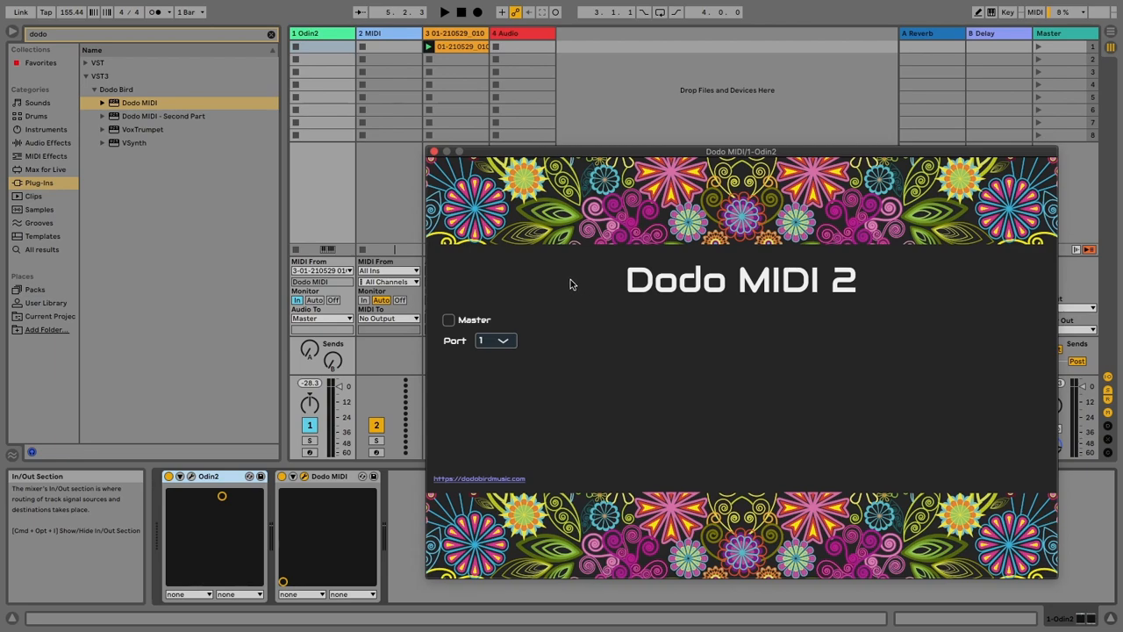